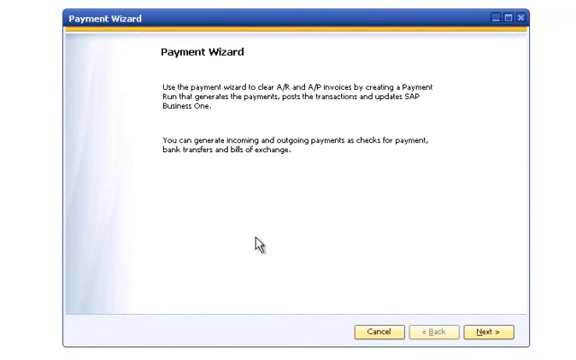
mouse_move(489, 331)
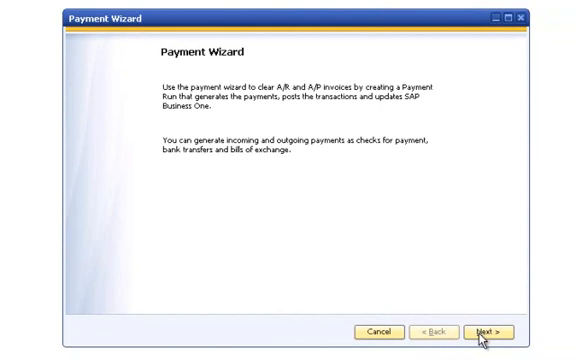
Advance past the Payment Wizard welcome page to the new-or-saved run choice
click(483, 331)
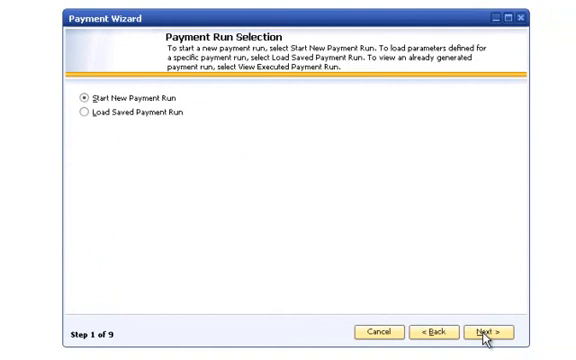
Start a new payment run and include incoming payments alongside outgoing ones
click(488, 330)
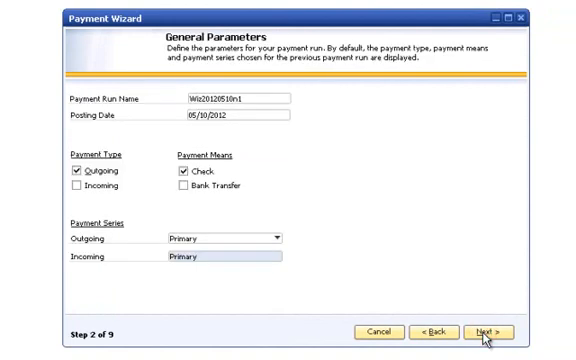
mouse_move(374, 294)
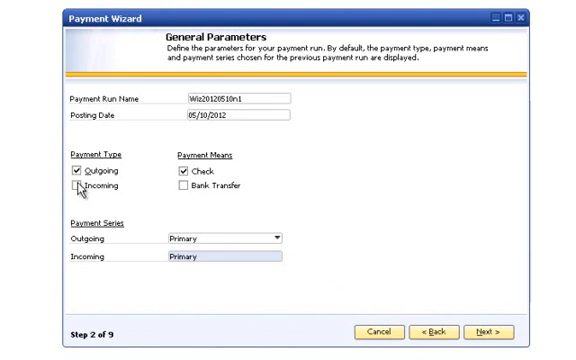
mouse_move(80, 188)
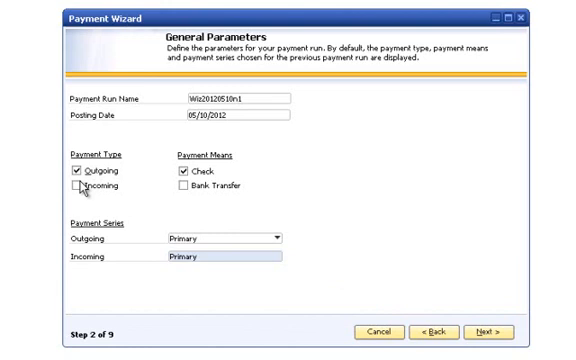
click(71, 187)
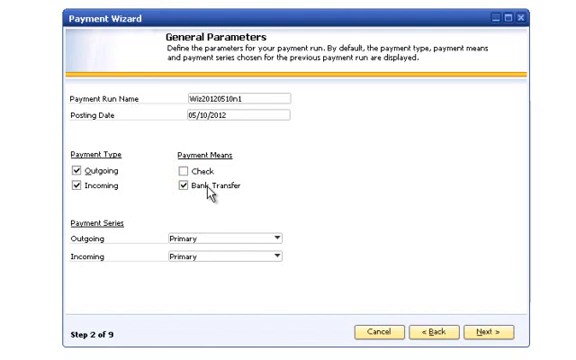
mouse_move(413, 297)
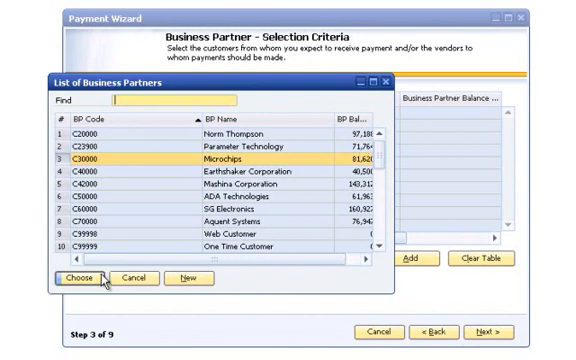
Select business partners from Microchips (C30000) through VEFT0001 and confirm the range
click(63, 272)
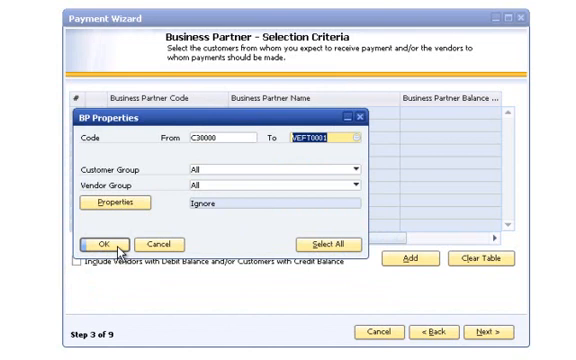
click(99, 244)
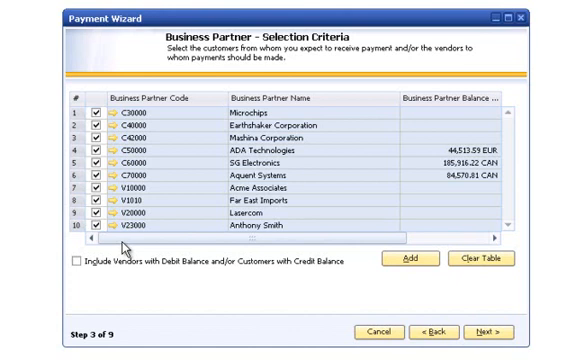
Move to Document Parameters for the A/P and A/R due dates 04/01/2012–07/01/2012
click(490, 331)
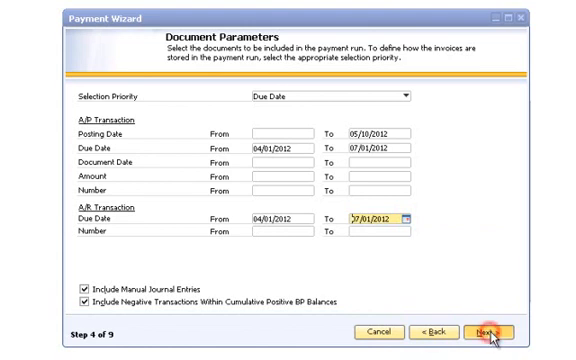
Move on to the payment method selection step listing DEMOEFT1 and DEMOEFT2
click(516, 311)
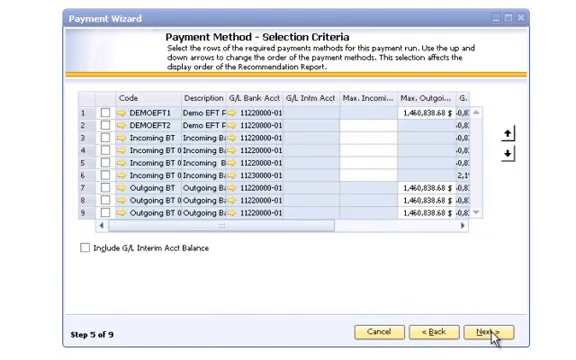
mouse_move(332, 272)
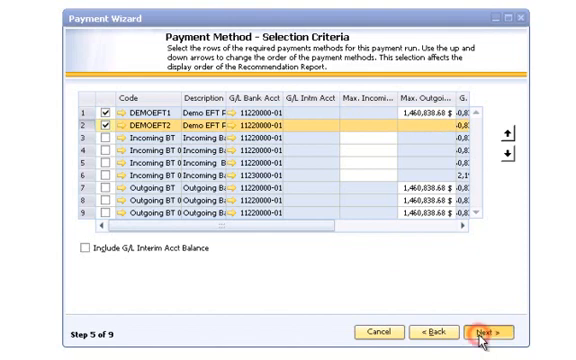
Proceed to the Recommendation Report showing two payments totalling 2,589.88
click(484, 331)
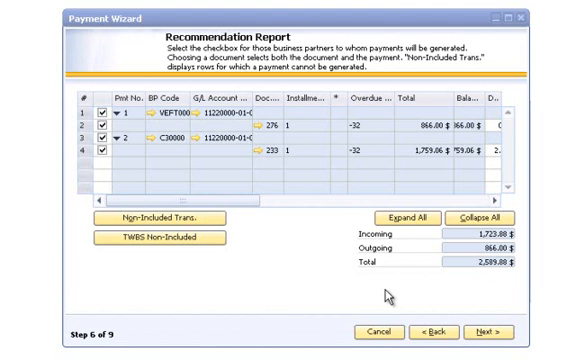
mouse_move(200, 237)
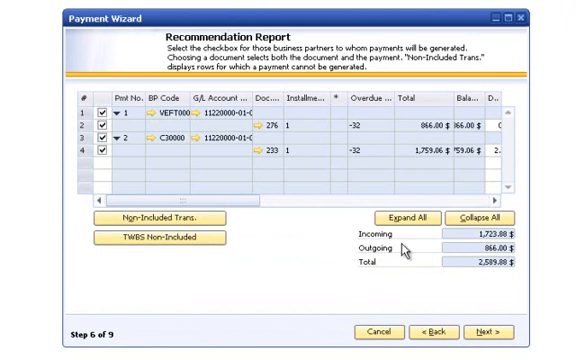
mouse_move(484, 333)
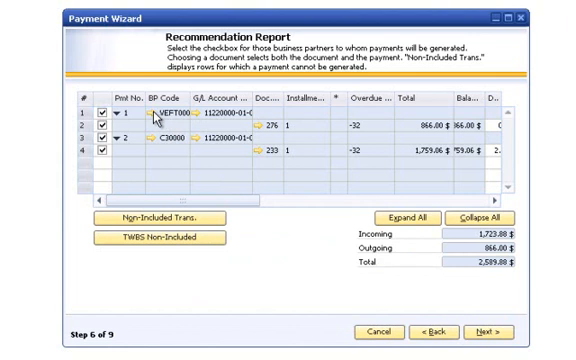
mouse_move(150, 116)
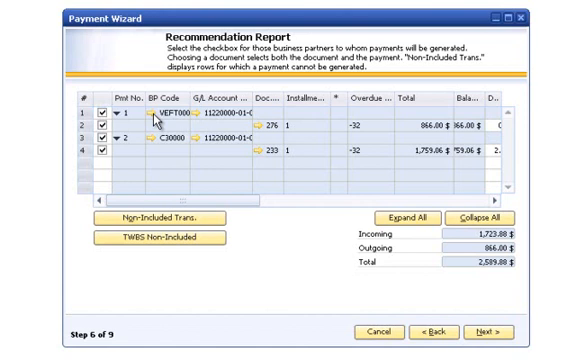
mouse_move(152, 118)
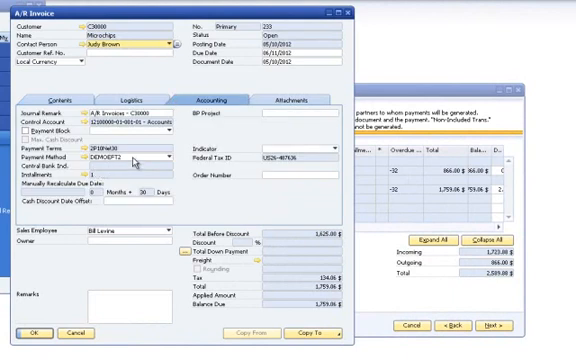
mouse_move(135, 162)
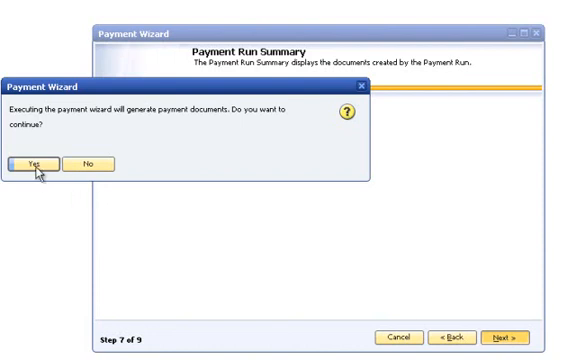
Confirm executing the payment run to generate the payment documents
click(45, 160)
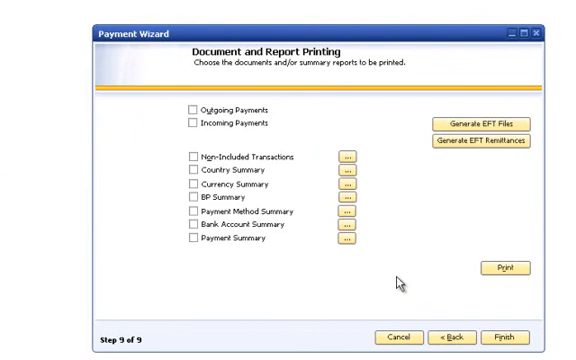
mouse_move(191, 112)
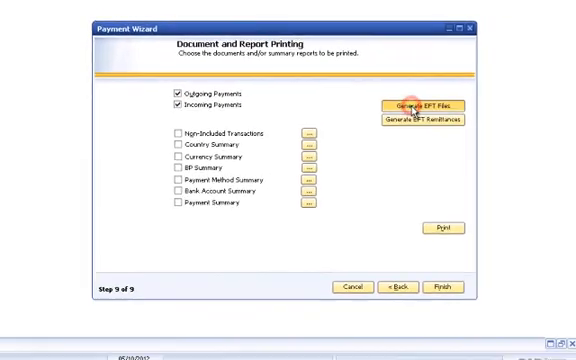
Generate the Citibank EFT file and dismiss the files-created success message
click(413, 104)
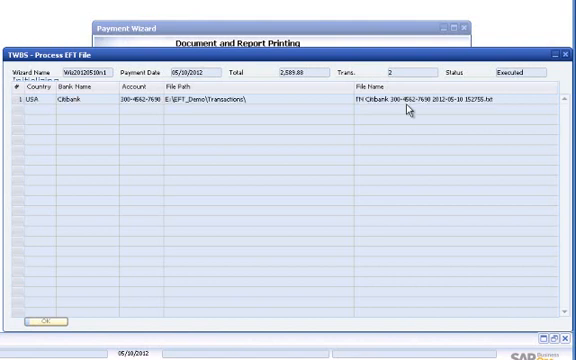
click(46, 318)
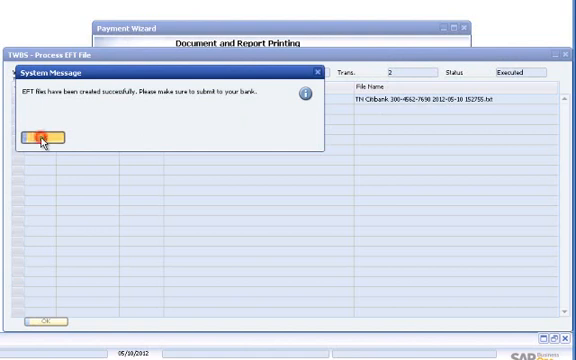
click(45, 136)
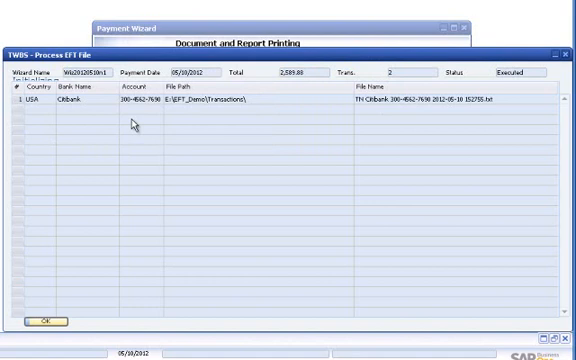
mouse_move(226, 110)
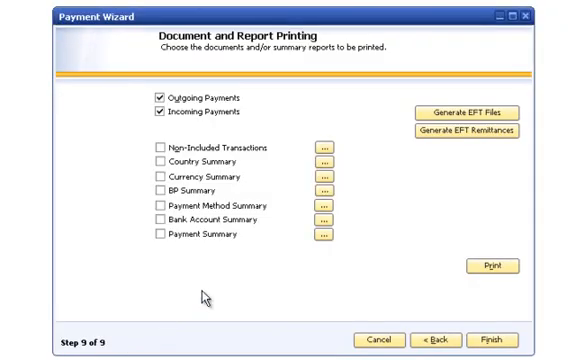
mouse_move(232, 284)
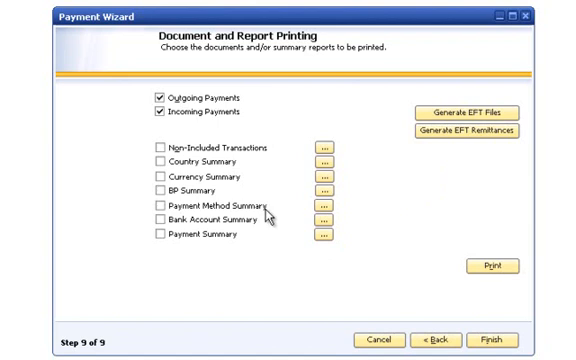
mouse_move(387, 299)
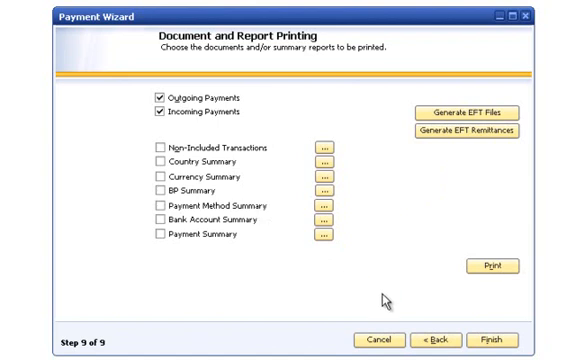